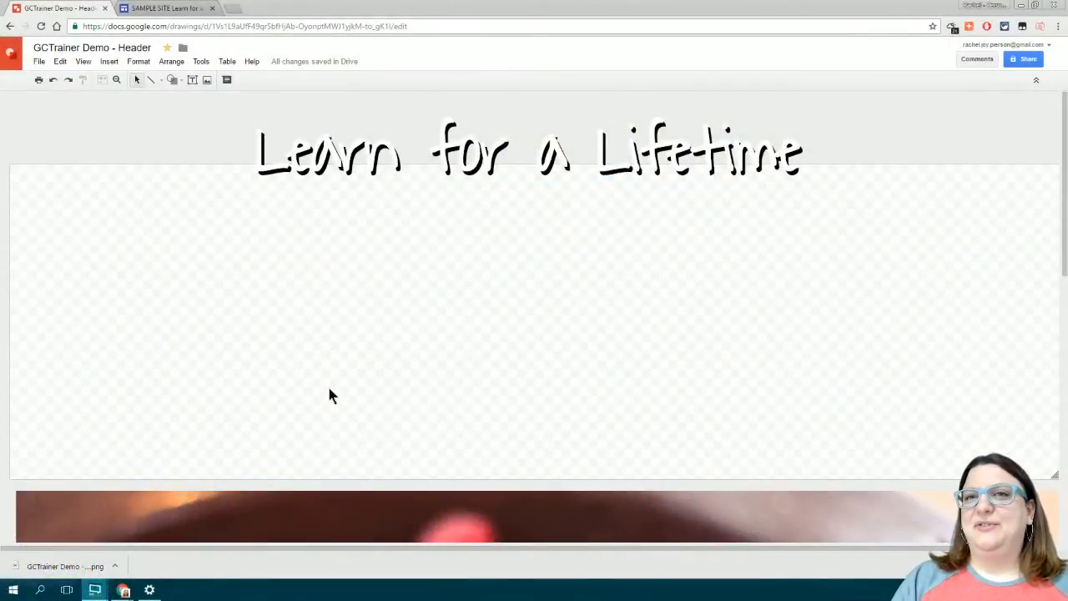
{"action": "mouse_move", "coordinate": [38, 60]}
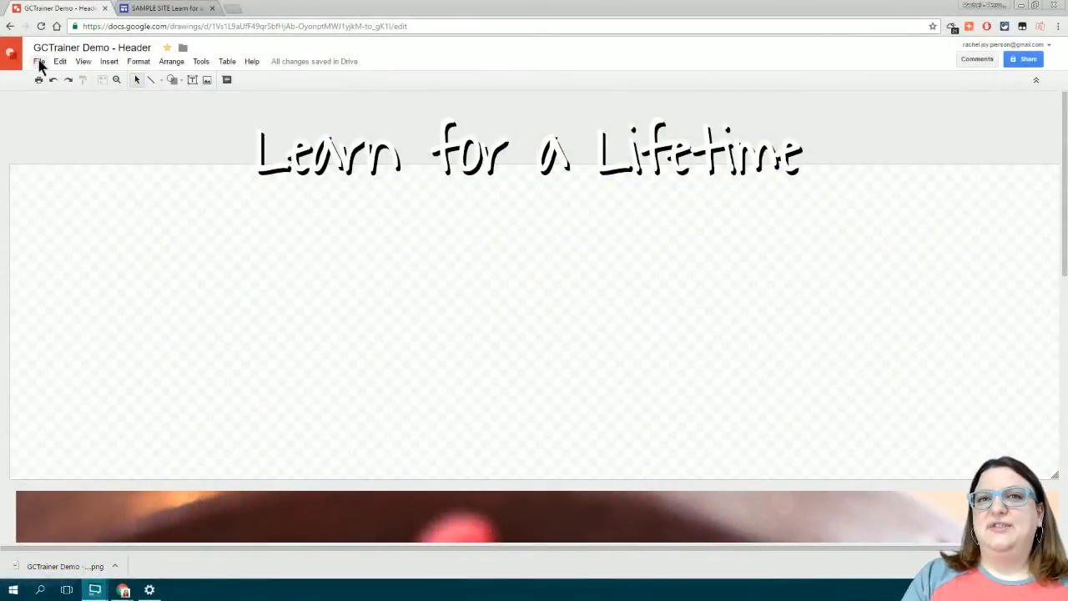
Center the 'Learn for a Lifetime' text box horizontally and vertically via Arrange > Center on page
{"action": "left_click", "coordinate": [38, 60]}
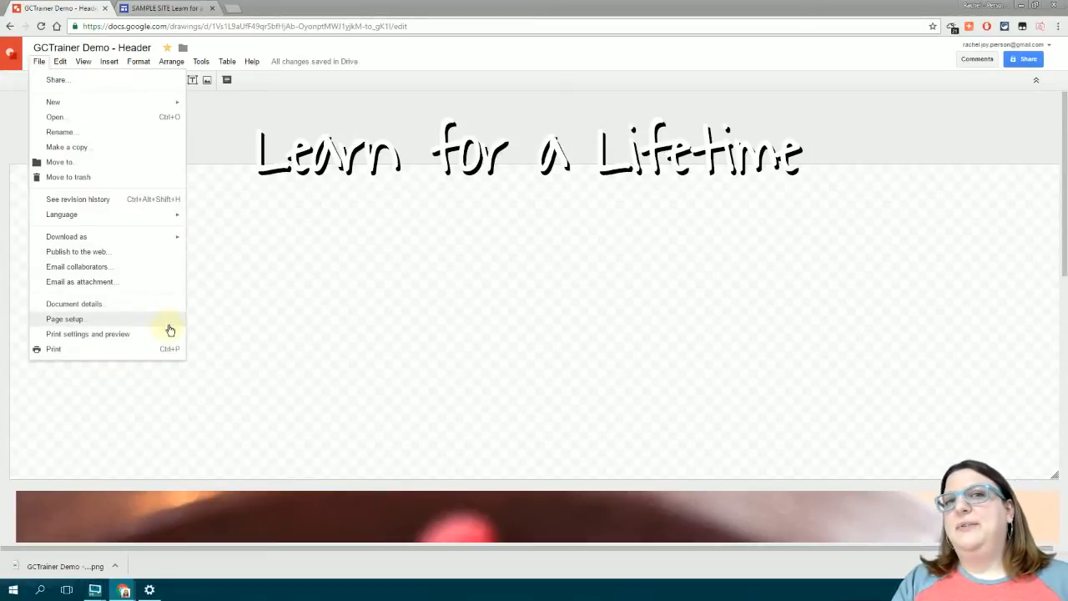
{"action": "mouse_move", "coordinate": [221, 137]}
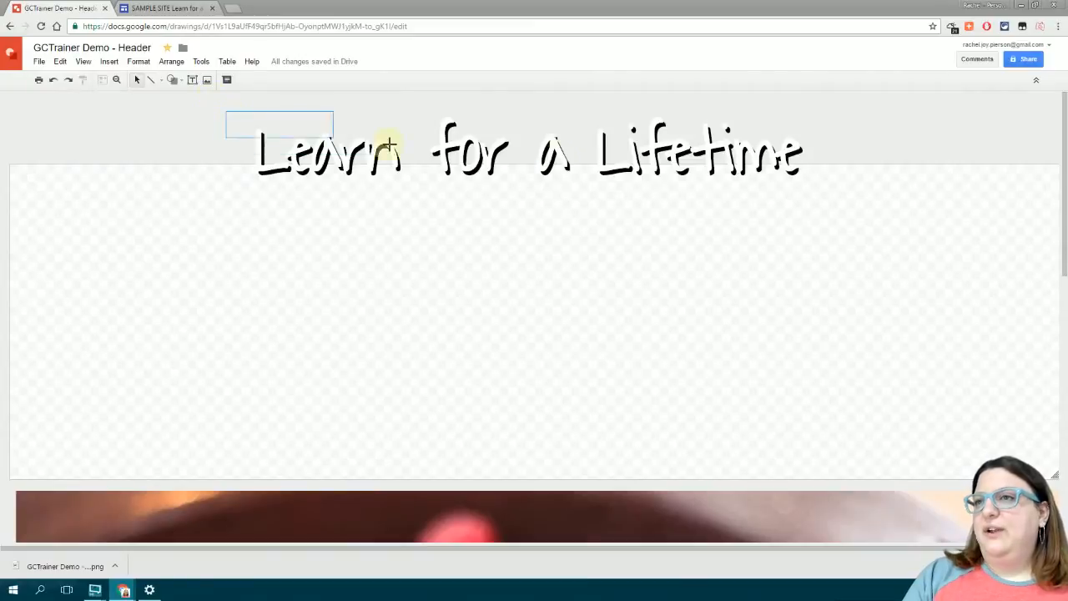
{"action": "left_click", "coordinate": [531, 150]}
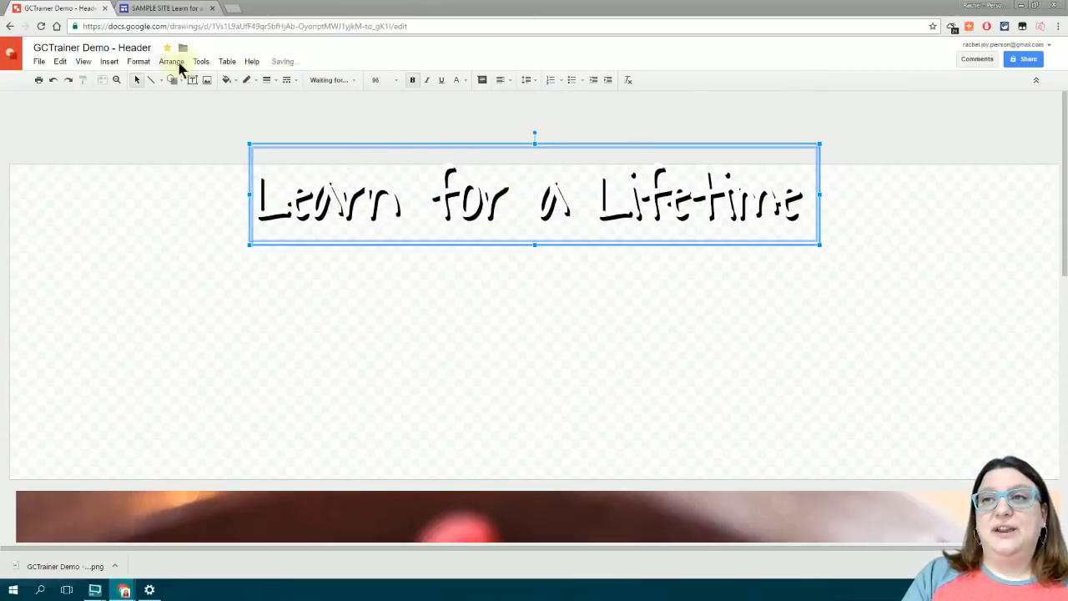
{"action": "left_click", "coordinate": [170, 61]}
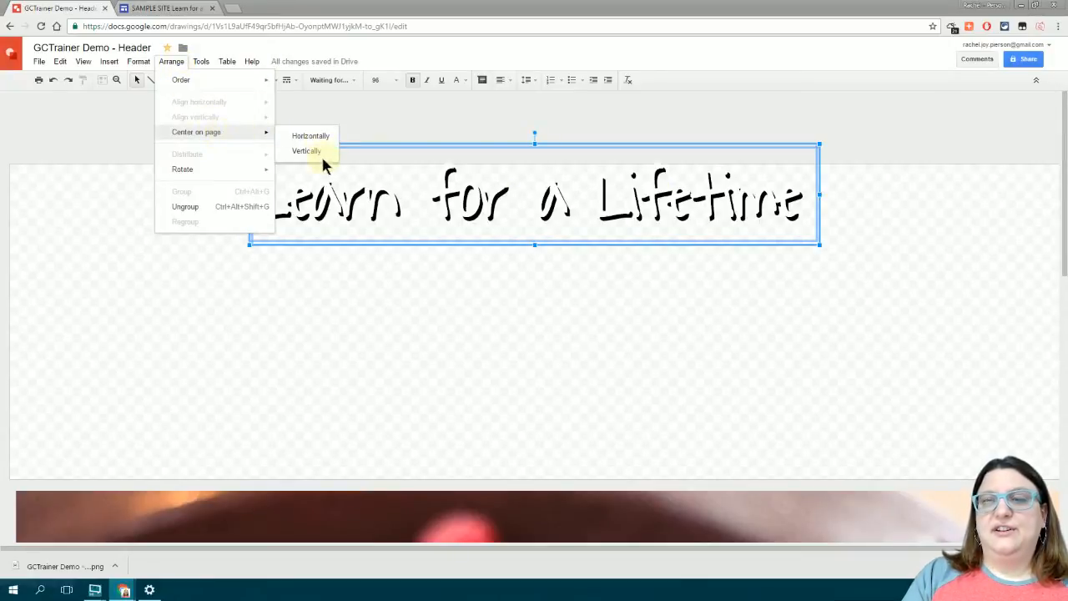
{"action": "mouse_move", "coordinate": [310, 137]}
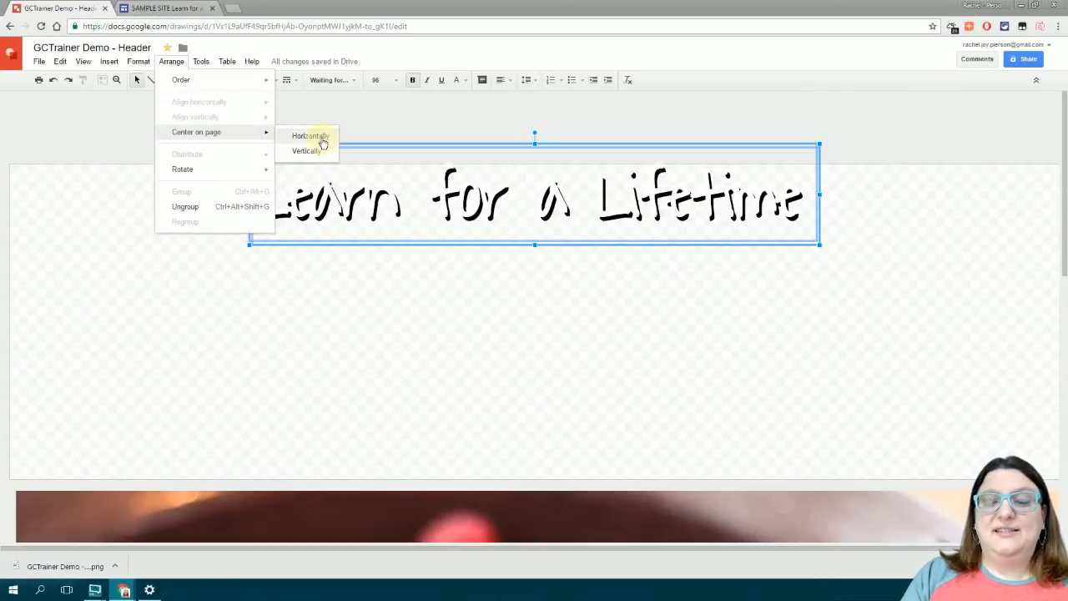
{"action": "left_click", "coordinate": [311, 135]}
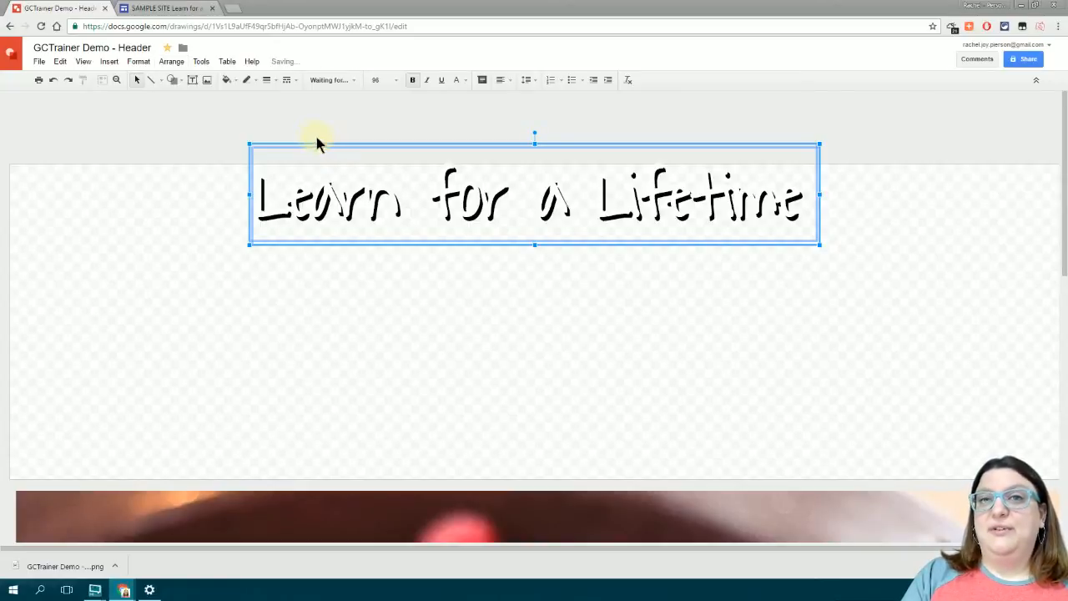
{"action": "left_click", "coordinate": [170, 60]}
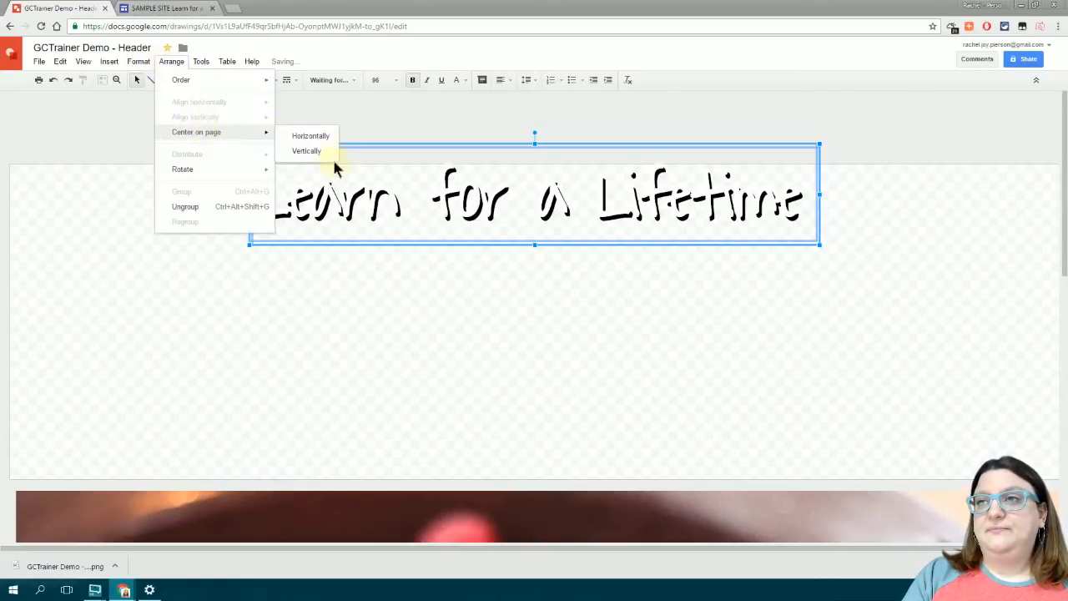
{"action": "left_click", "coordinate": [308, 151]}
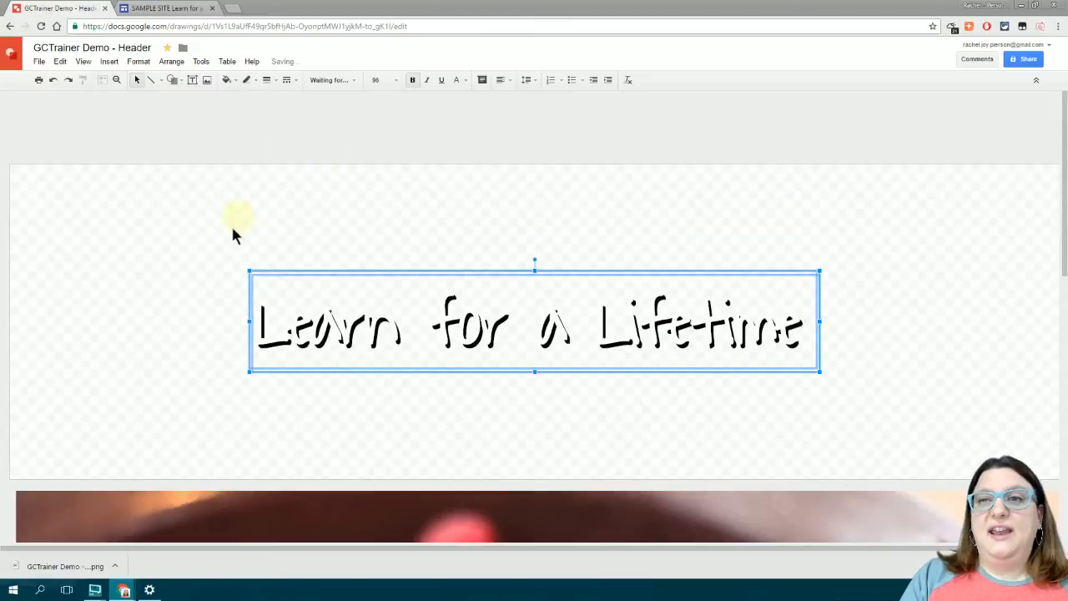
Send the raspberry photo to the back and center it horizontally on the page
{"action": "left_click", "coordinate": [312, 514]}
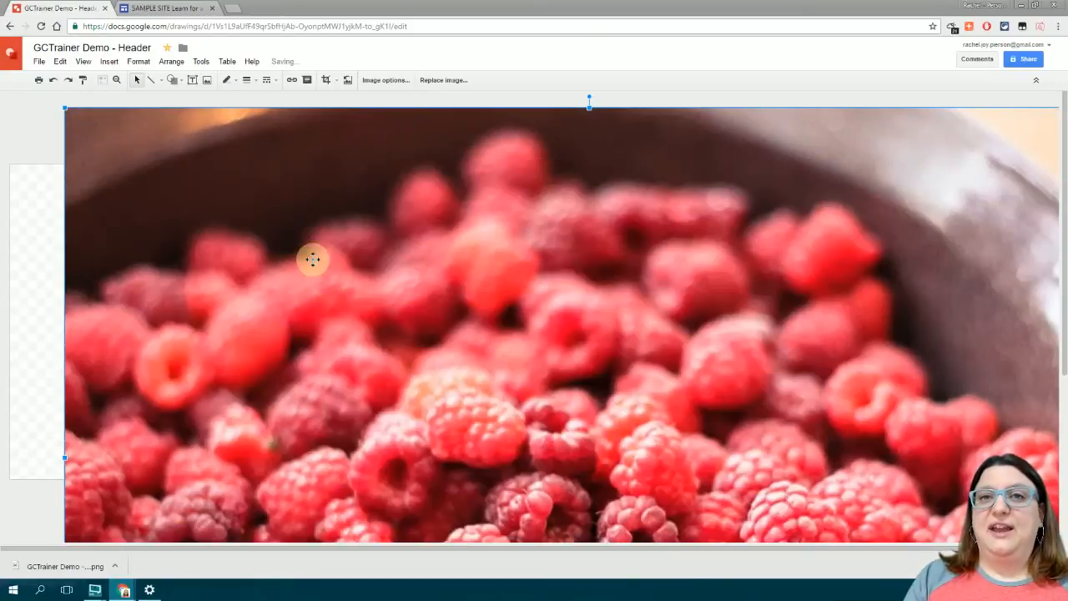
{"action": "mouse_move", "coordinate": [225, 143]}
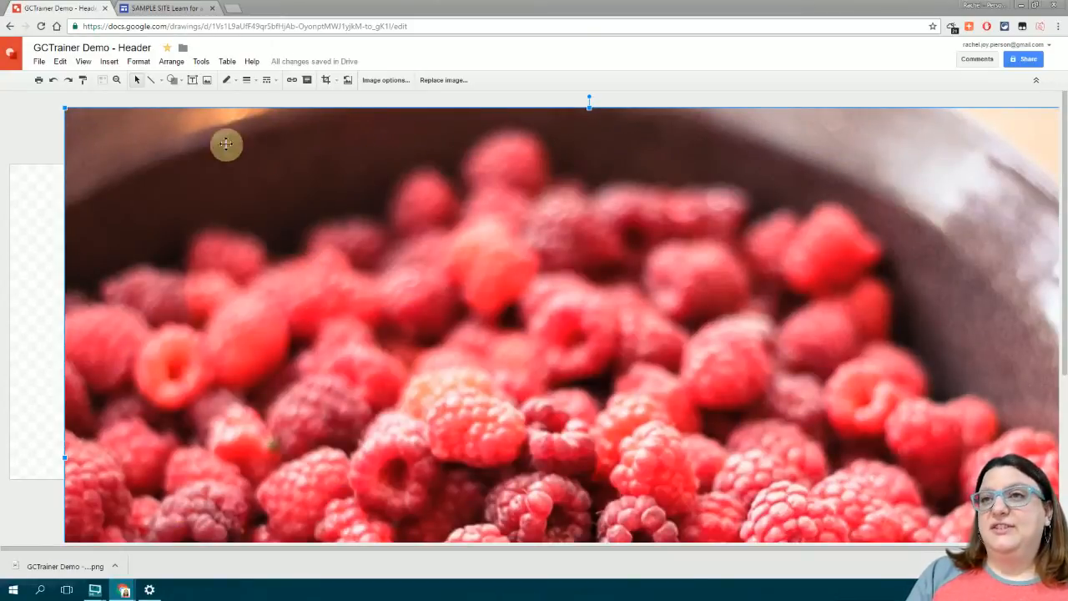
{"action": "mouse_move", "coordinate": [200, 60]}
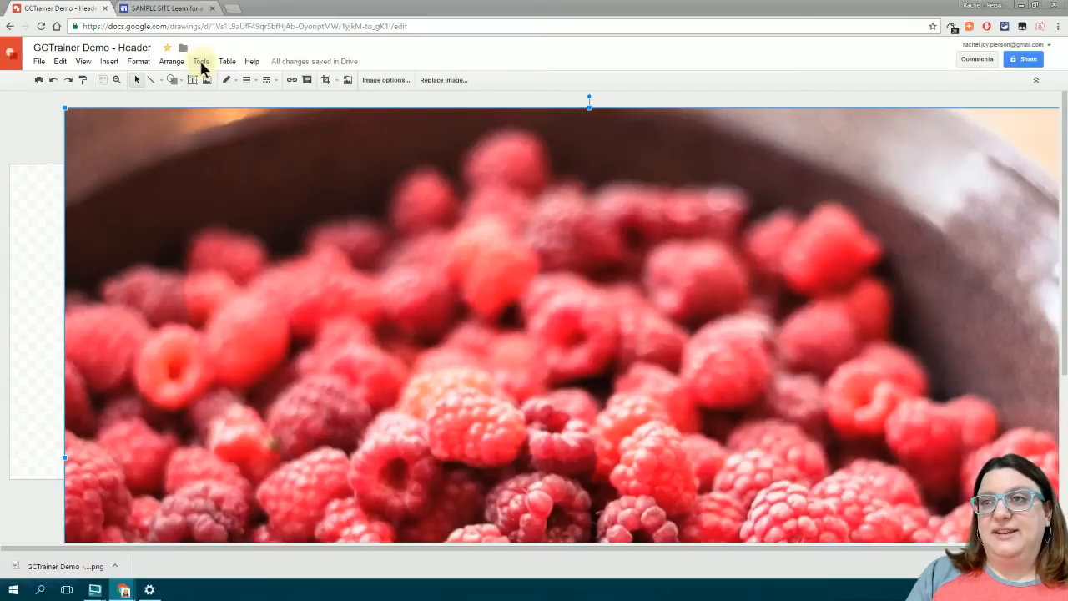
{"action": "left_click", "coordinate": [171, 60]}
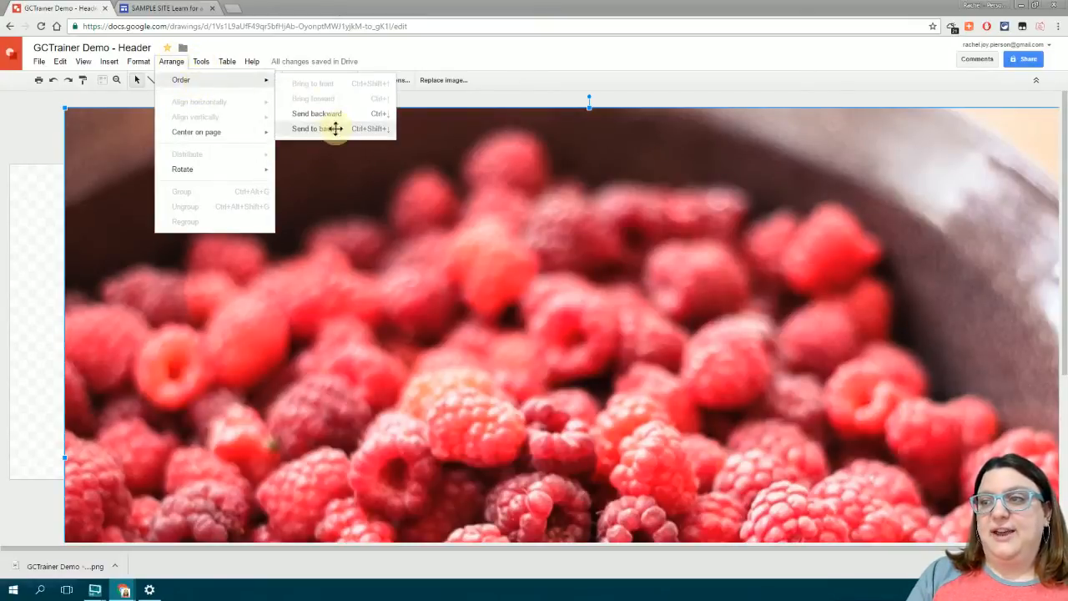
{"action": "left_click", "coordinate": [311, 128]}
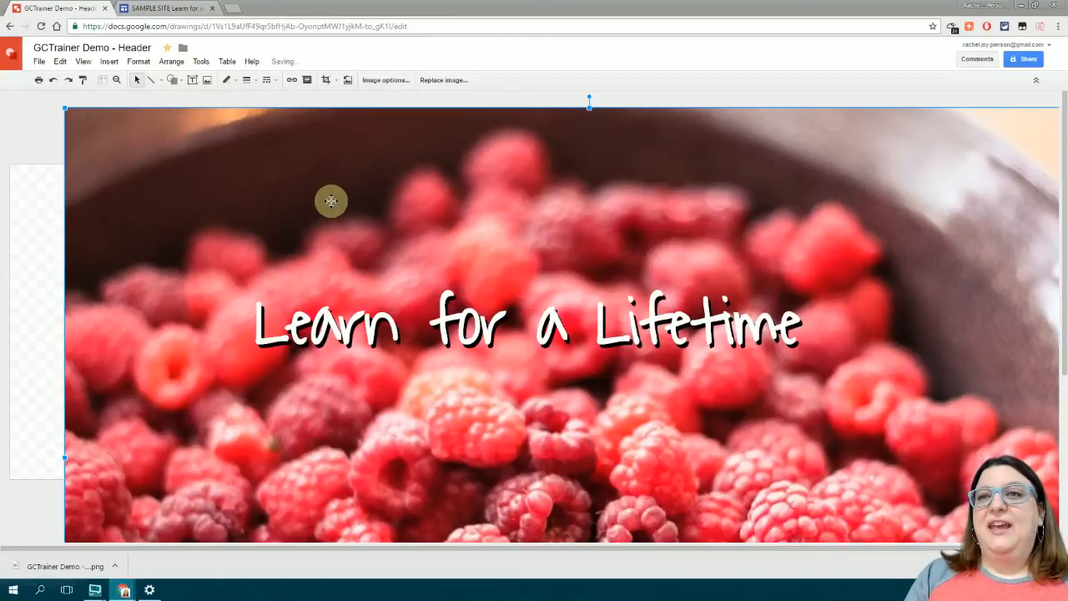
{"action": "left_click", "coordinate": [170, 60]}
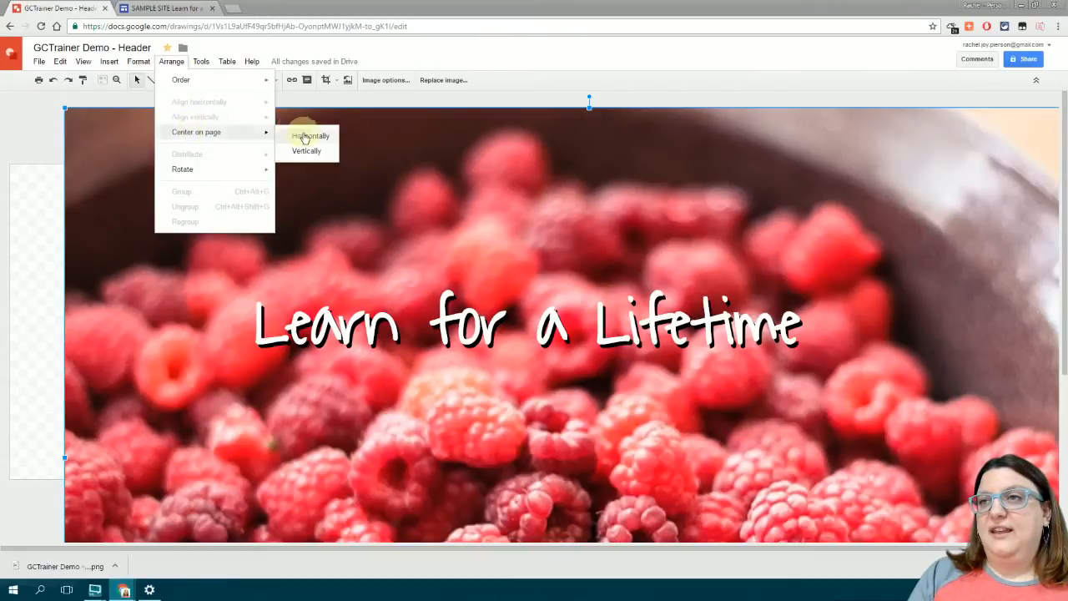
{"action": "left_click", "coordinate": [311, 135]}
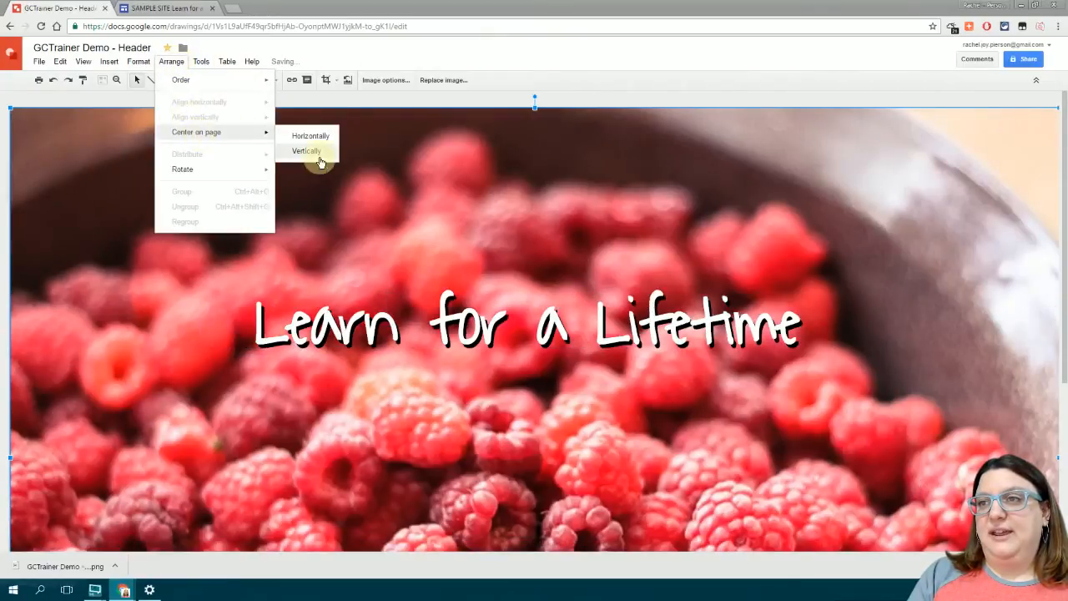
Center the photo vertically, download the header as a PNG, and switch to Google Sites
{"action": "left_click", "coordinate": [39, 60]}
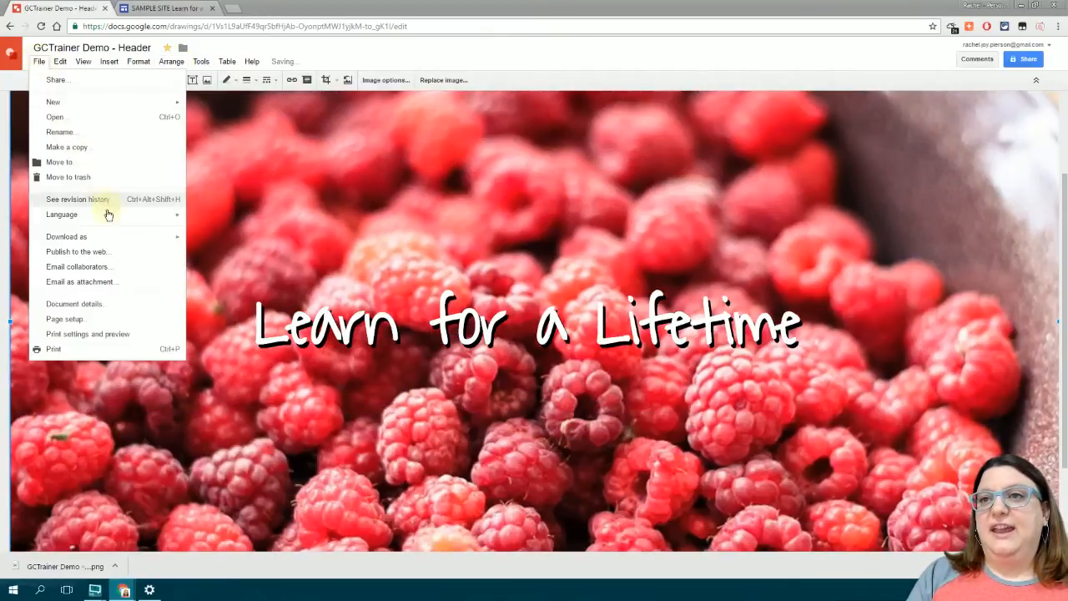
{"action": "left_click", "coordinate": [237, 275]}
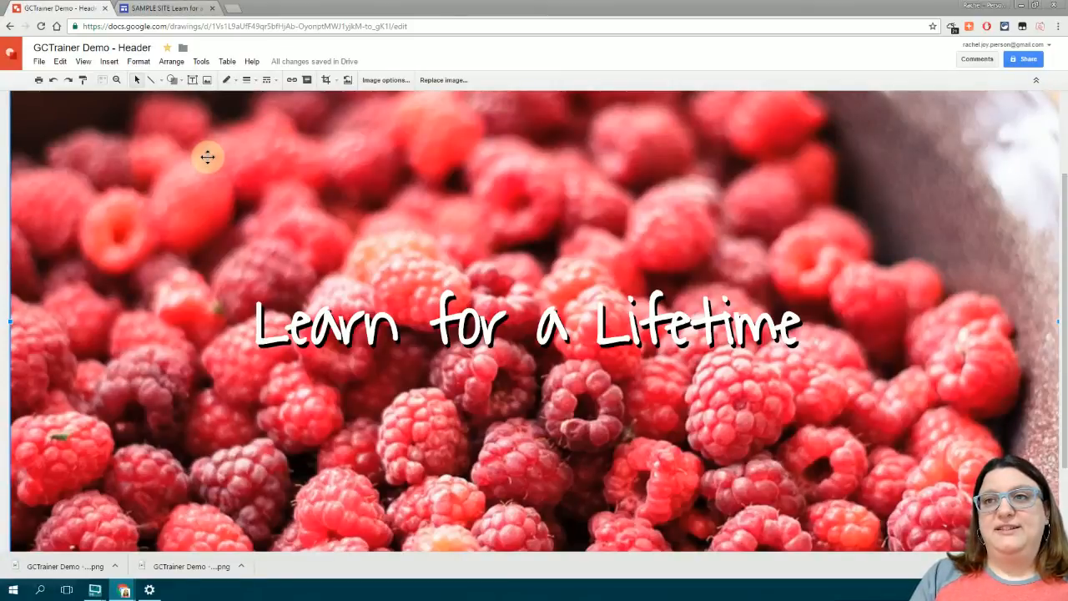
{"action": "left_click", "coordinate": [164, 6]}
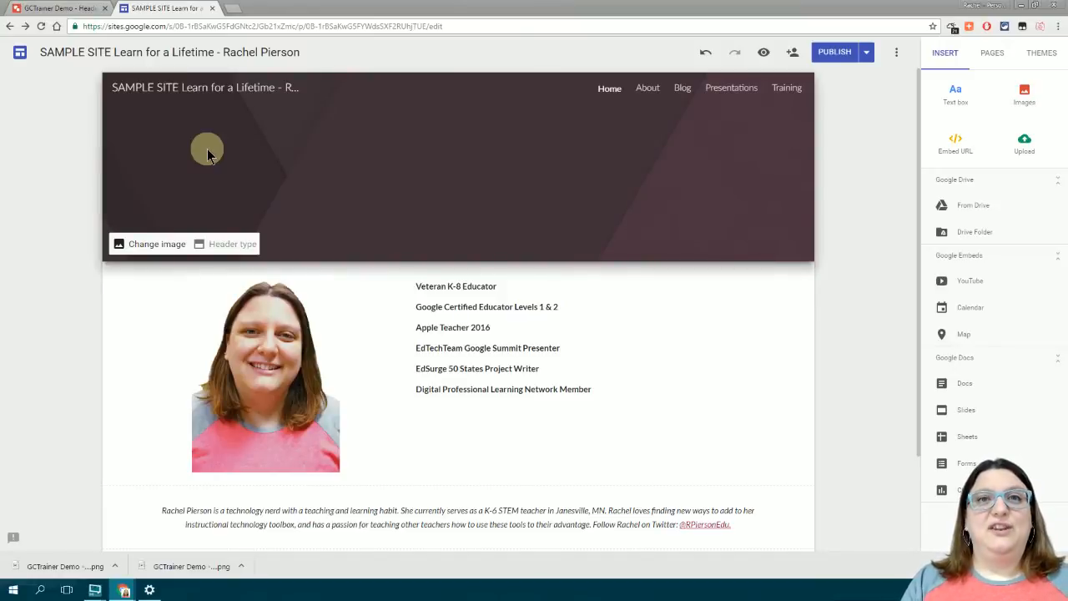
{"action": "mouse_move", "coordinate": [240, 158]}
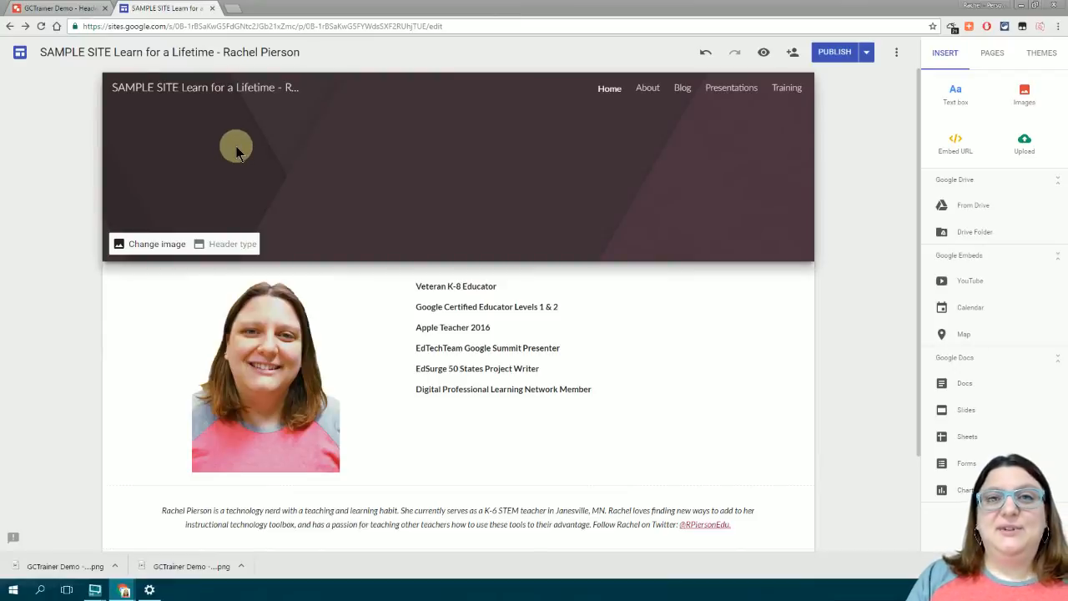
{"action": "mouse_move", "coordinate": [220, 130]}
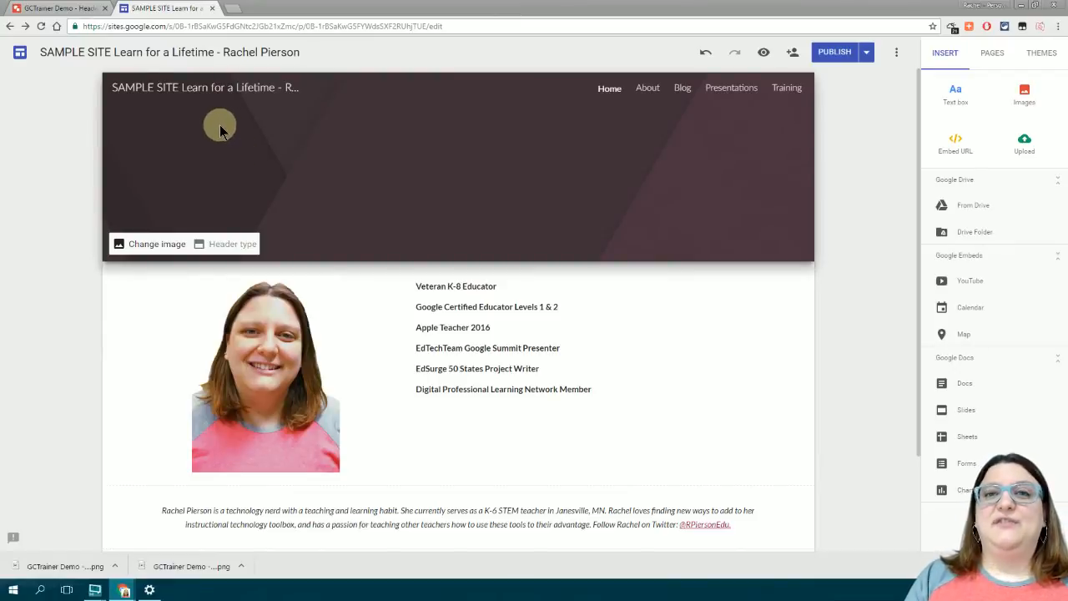
{"action": "mouse_move", "coordinate": [167, 160]}
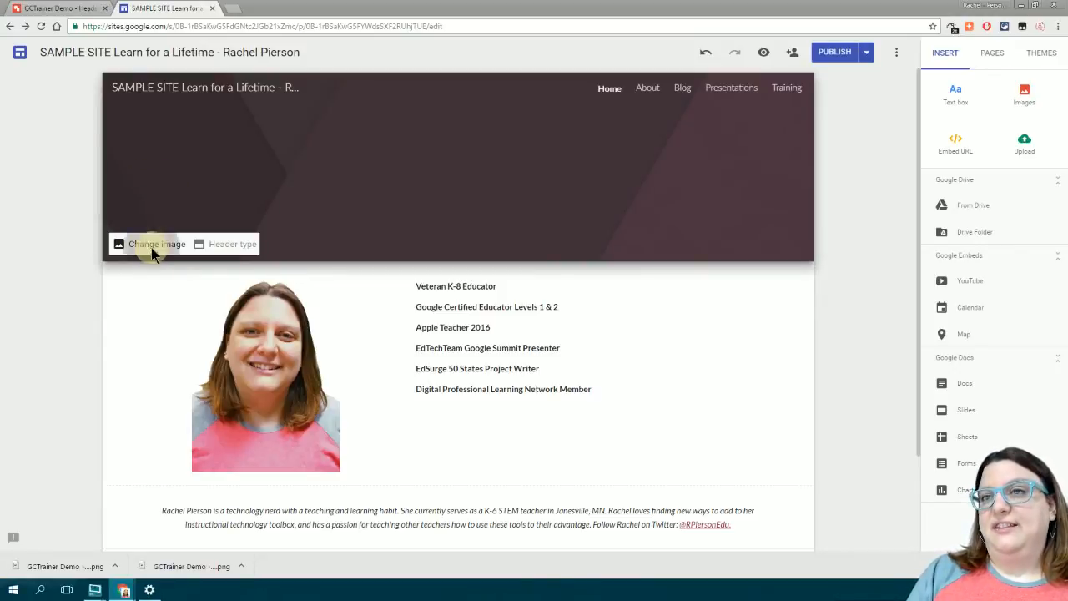
Upload the downloaded raspberry header PNG as the new Google Sites header image
{"action": "left_click", "coordinate": [157, 244]}
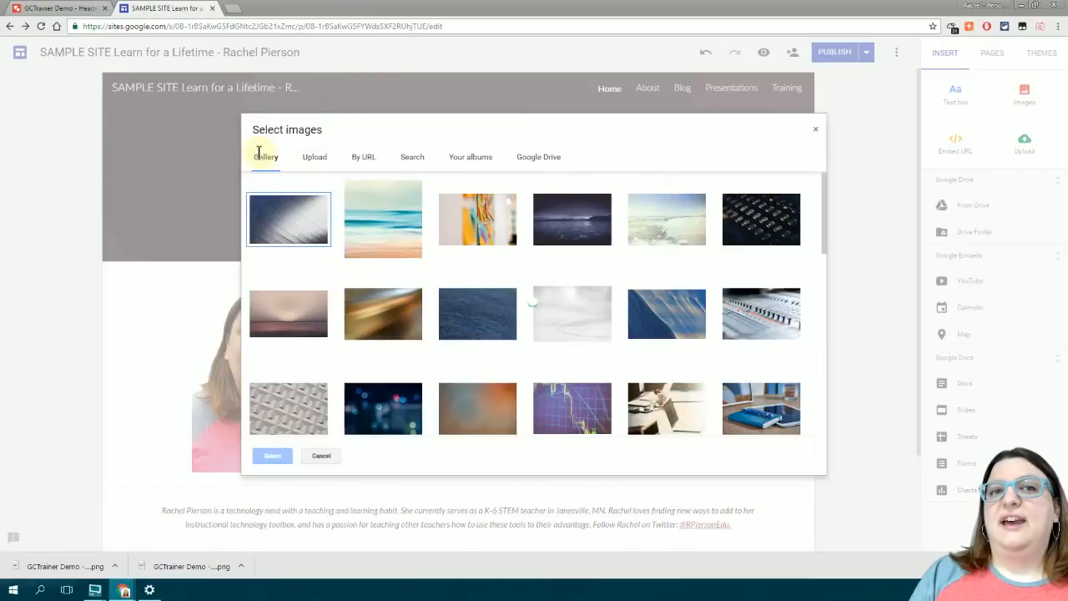
{"action": "scroll", "scroll_direction": "down", "scroll_amount": 3}
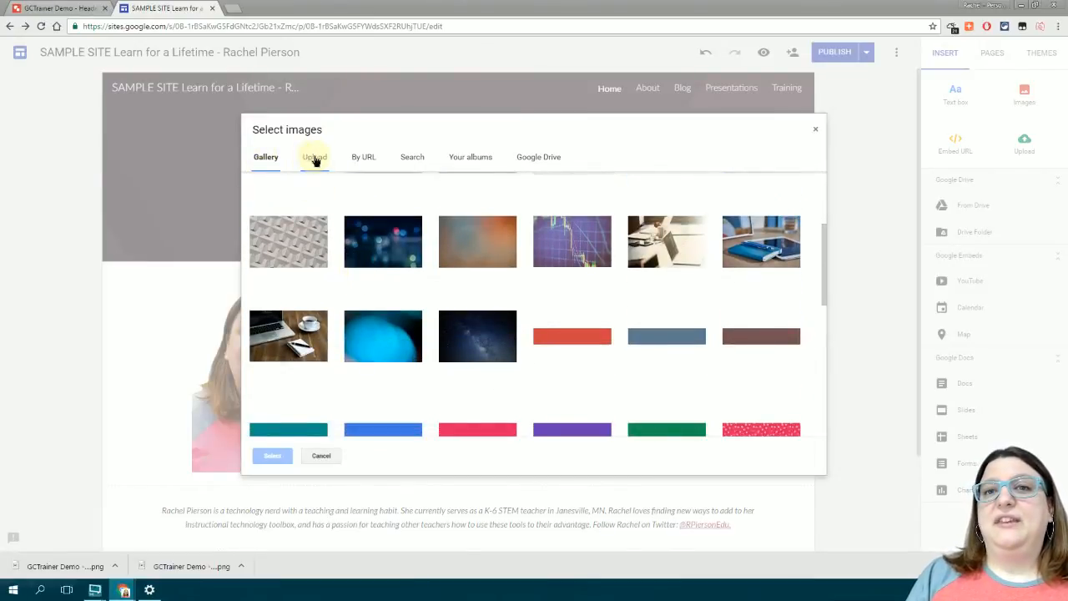
{"action": "left_click", "coordinate": [314, 157]}
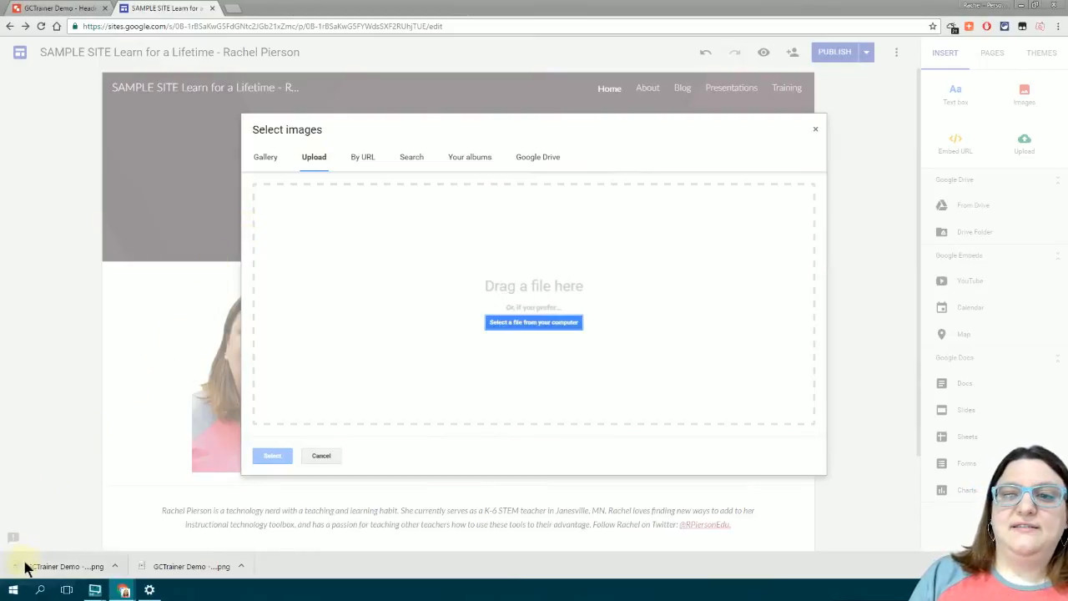
{"action": "left_click", "coordinate": [534, 322]}
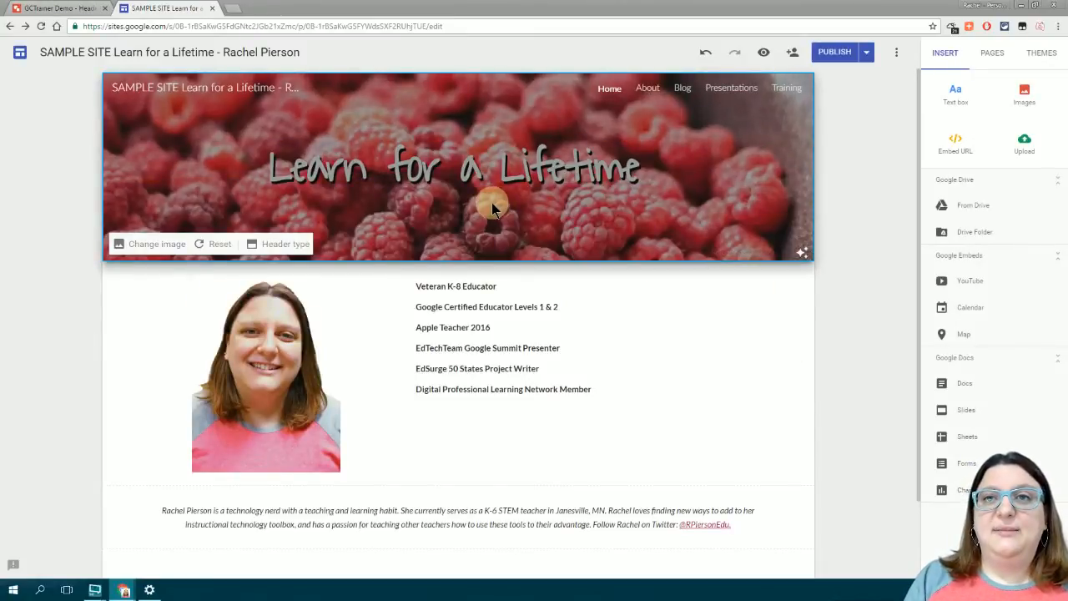
{"action": "mouse_move", "coordinate": [654, 207]}
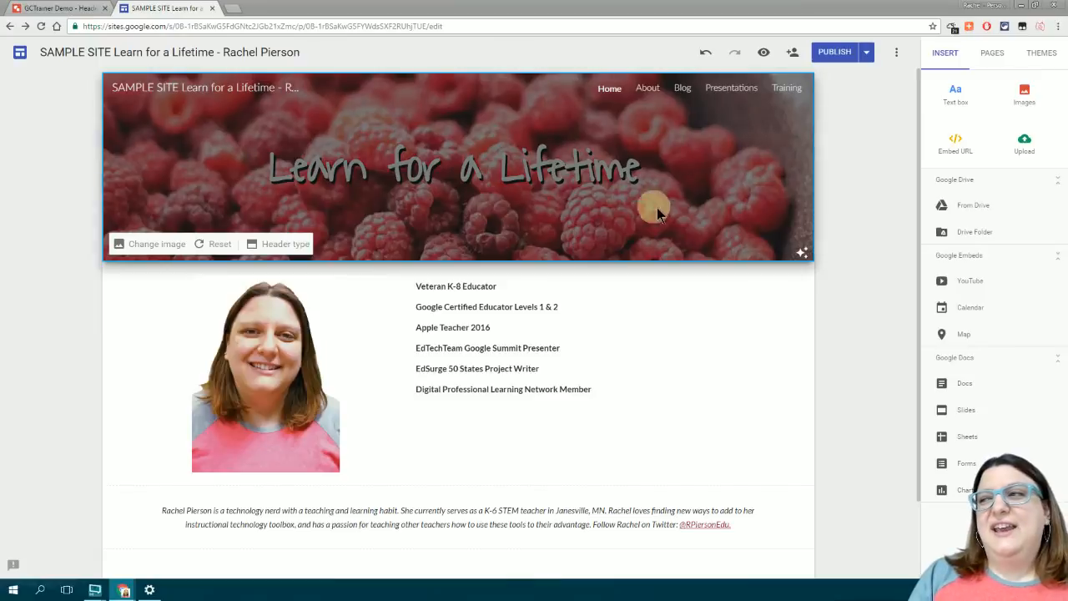
{"action": "mouse_move", "coordinate": [735, 209]}
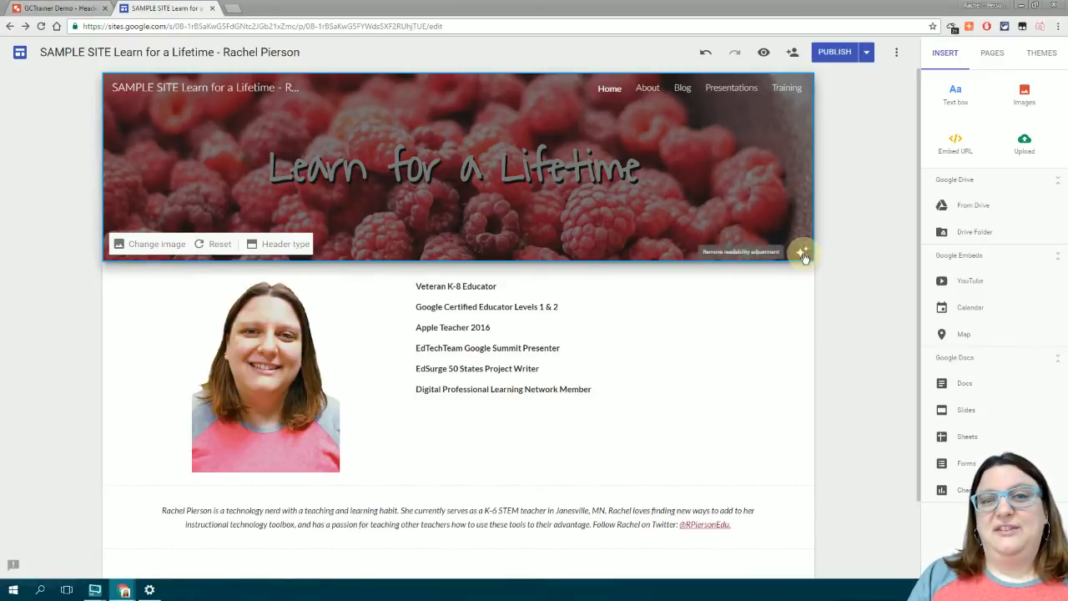
Turn off the header's readability adjustment so the raspberry image shows brightly
{"action": "left_click", "coordinate": [637, 317]}
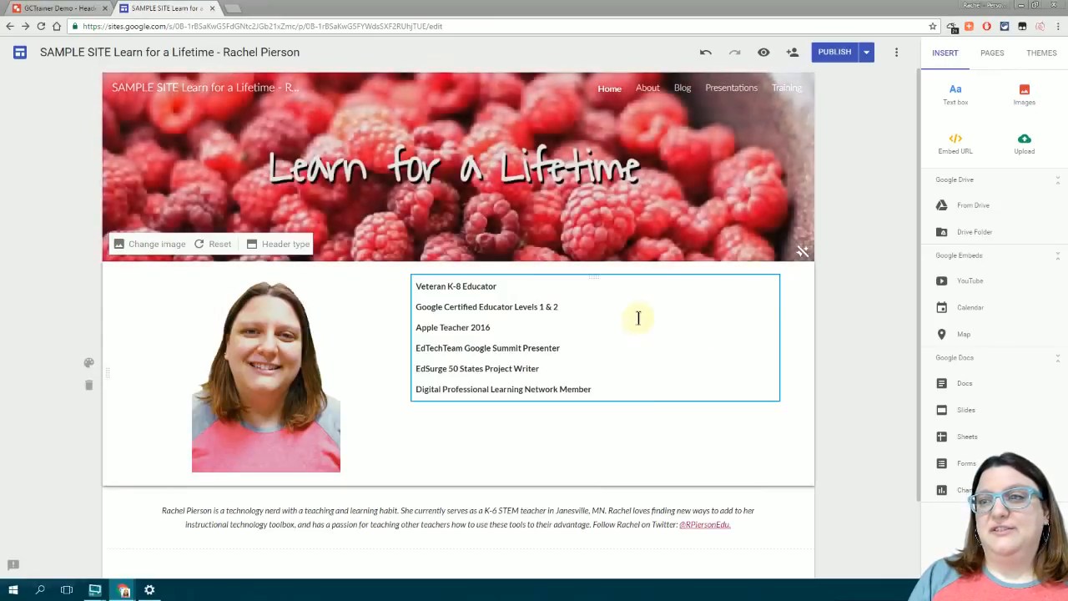